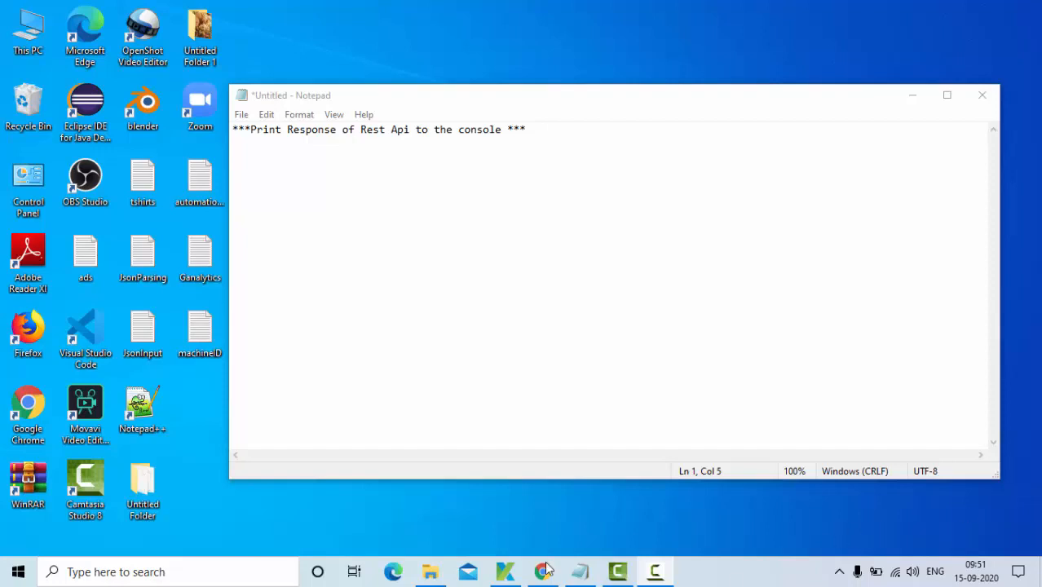
Switch from Notepad to Katalon Studio's PostalReq request editor
{"action": "left_click", "coordinate": [505, 571]}
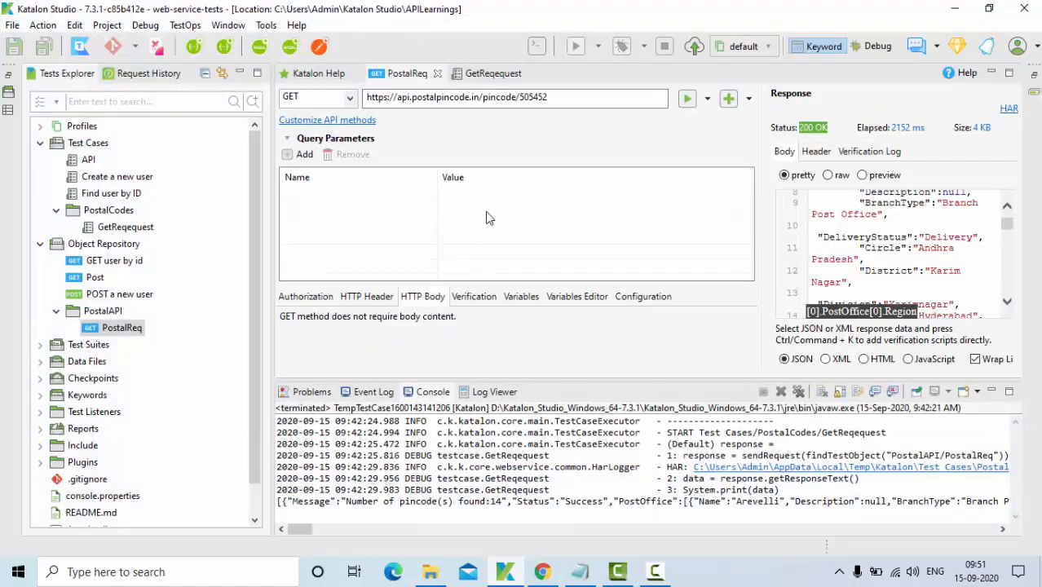
{"action": "mouse_move", "coordinate": [509, 334]}
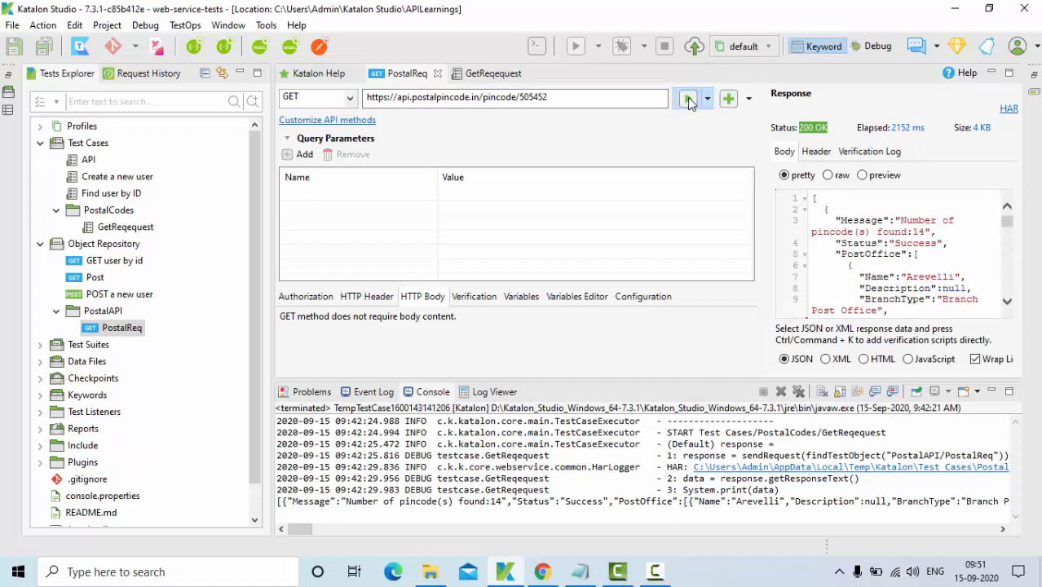
Resend PostalReq and scroll through the 200 OK JSON body to the last pincode entry
{"action": "left_click", "coordinate": [686, 98]}
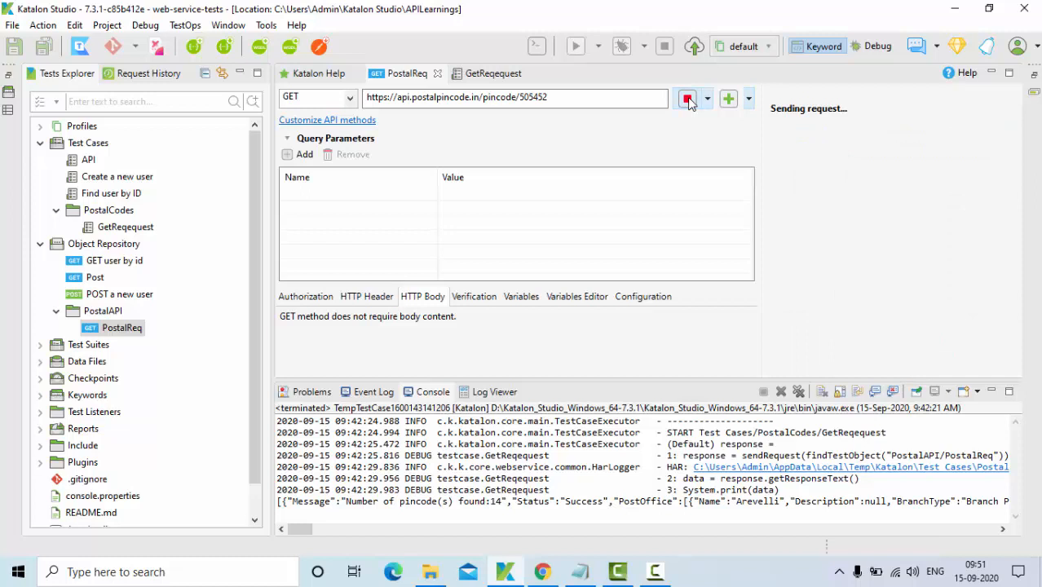
{"action": "left_click", "coordinate": [687, 98]}
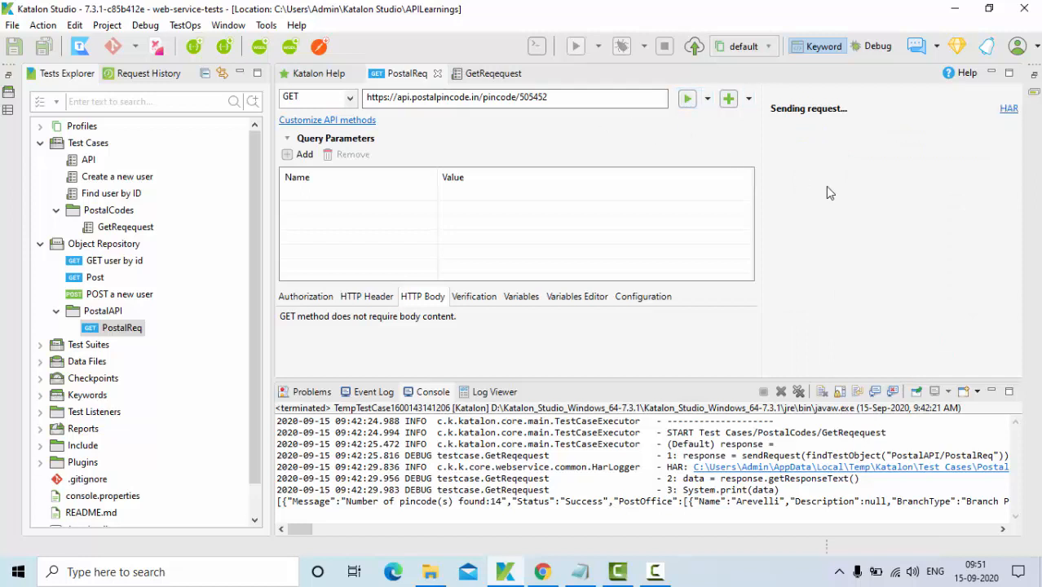
{"action": "left_click", "coordinate": [686, 98]}
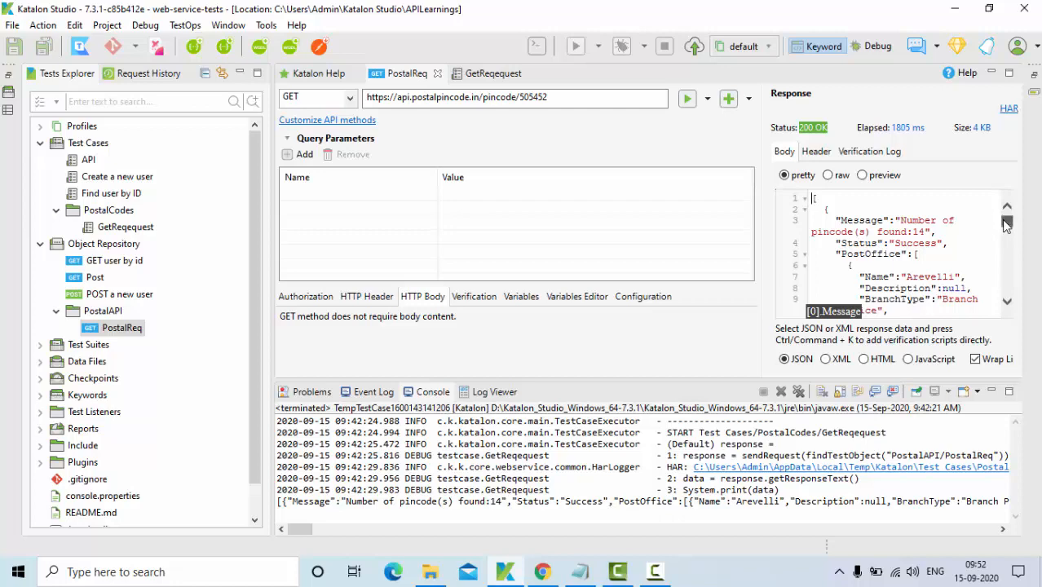
{"action": "scroll", "scroll_direction": "down", "scroll_amount": 3}
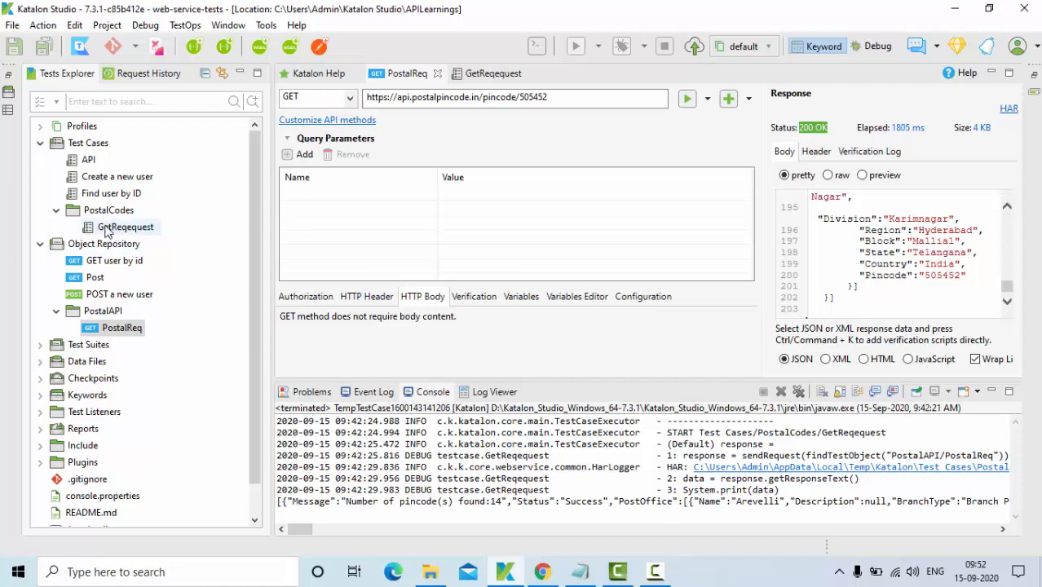
Run the GetReqeuest test case and check its console output of the postal response
{"action": "left_click", "coordinate": [126, 227]}
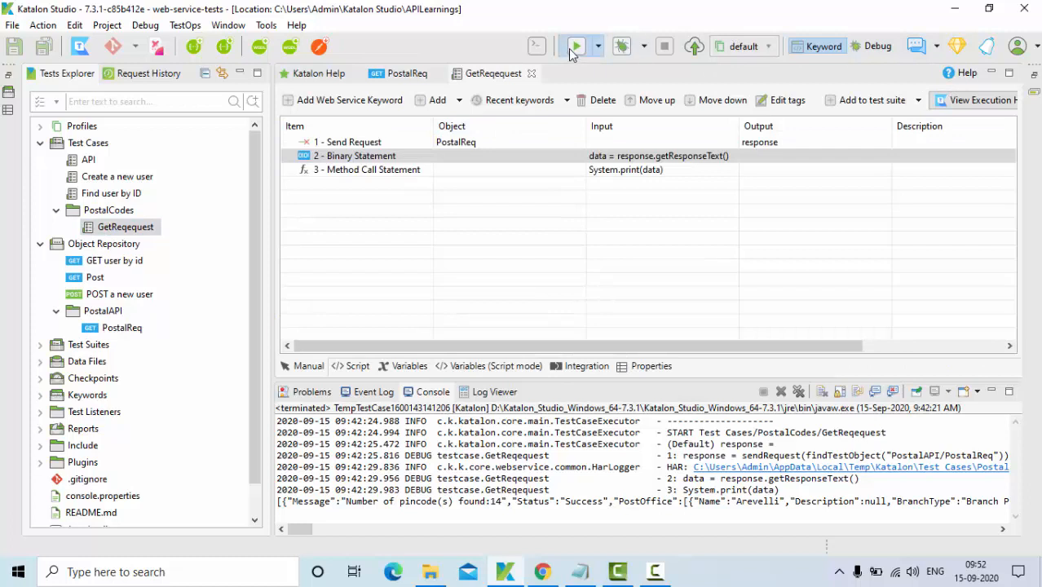
{"action": "left_click", "coordinate": [576, 46]}
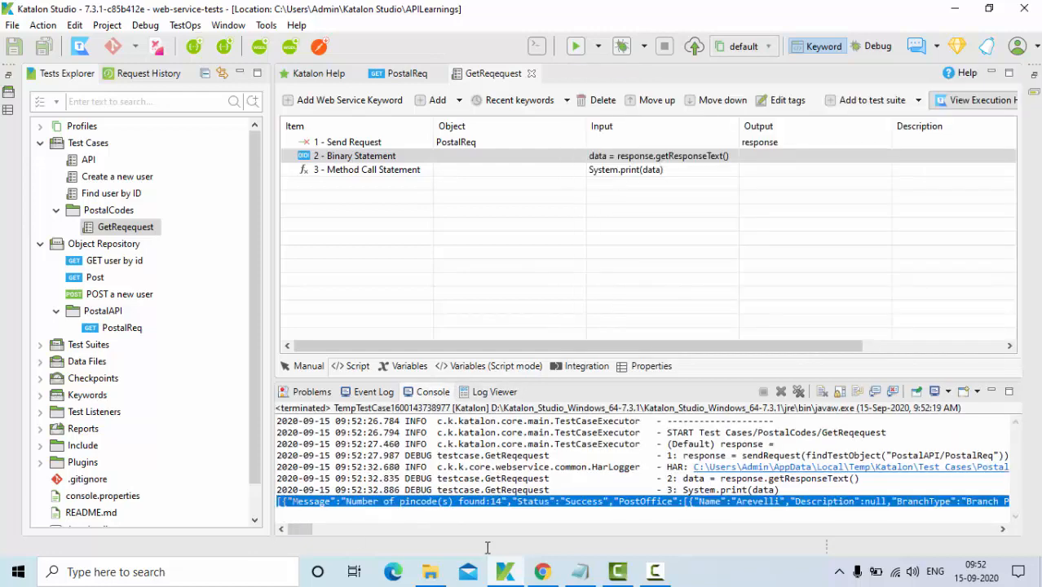
{"action": "key", "text": "Win+r"}
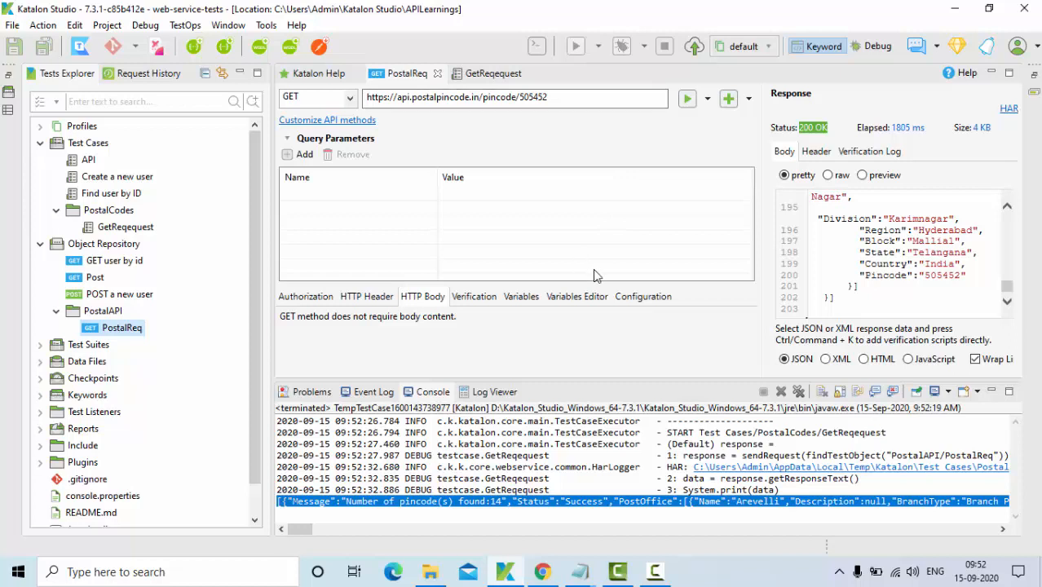
{"action": "mouse_move", "coordinate": [595, 275]}
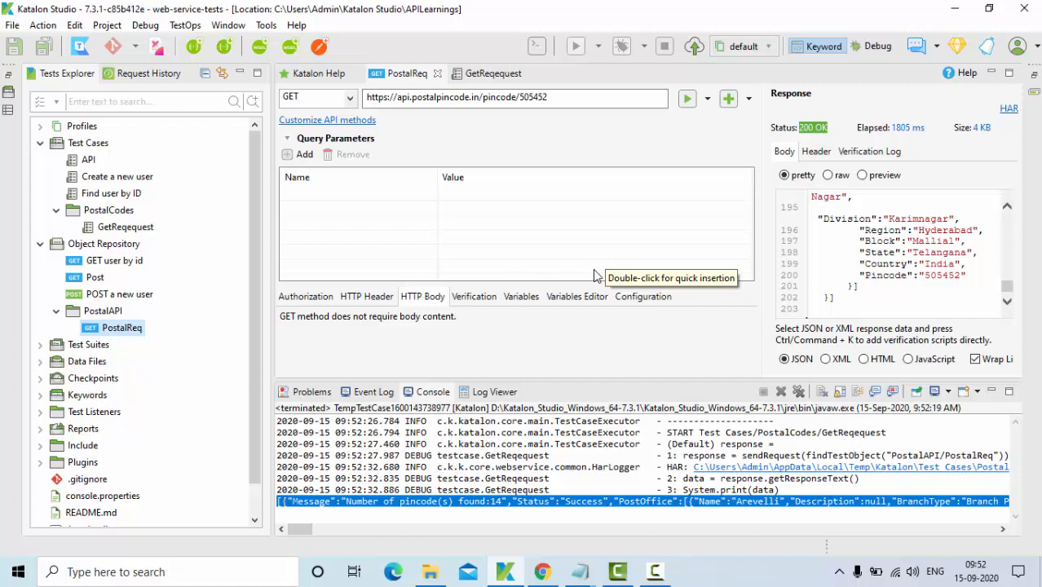
{"action": "mouse_move", "coordinate": [121, 277]}
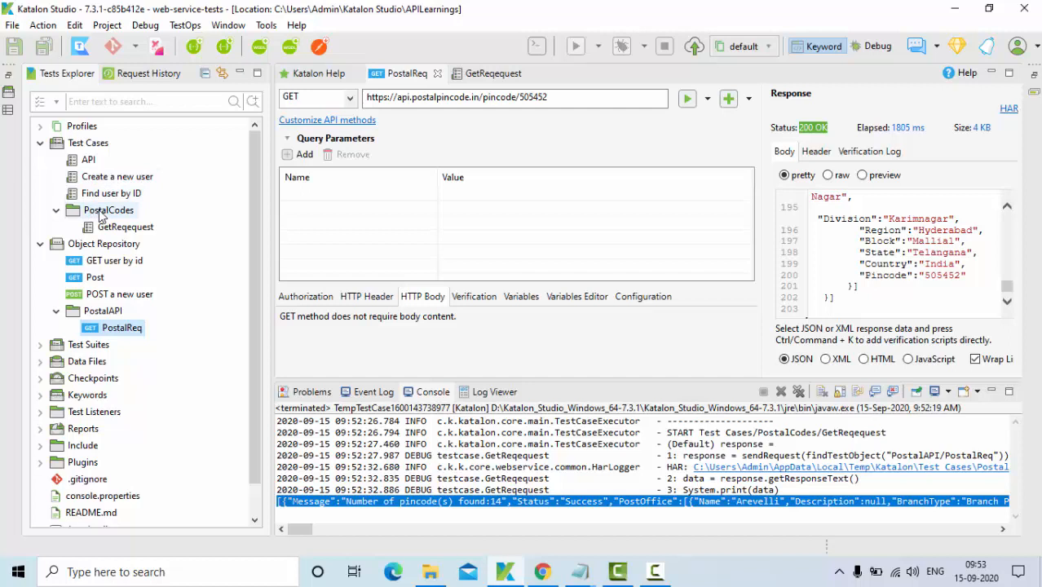
Add a new test case named ResponsePrinting to the PostalCodes folder
{"action": "right_click", "coordinate": [108, 209]}
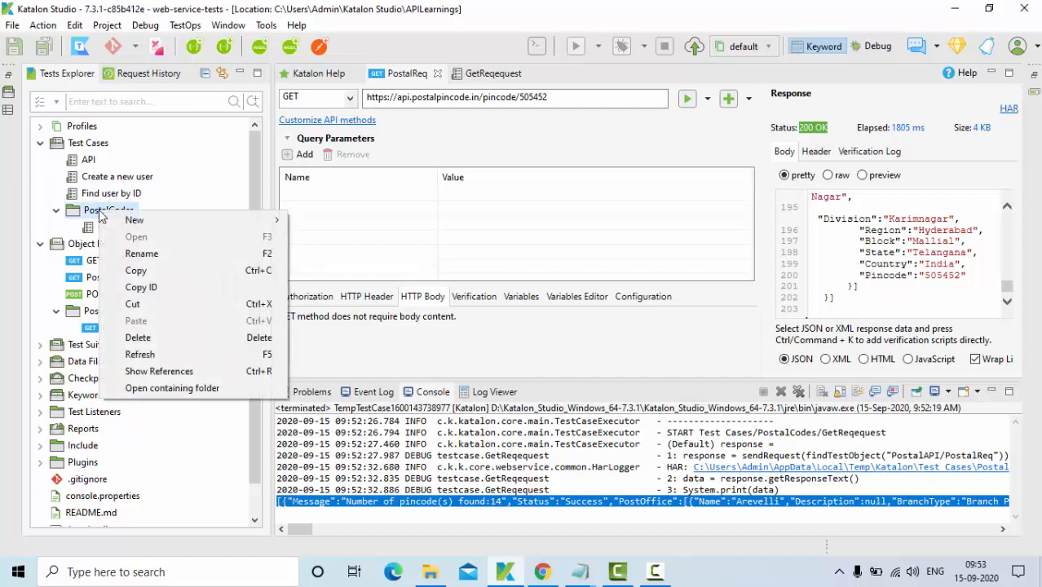
{"action": "mouse_move", "coordinate": [134, 221]}
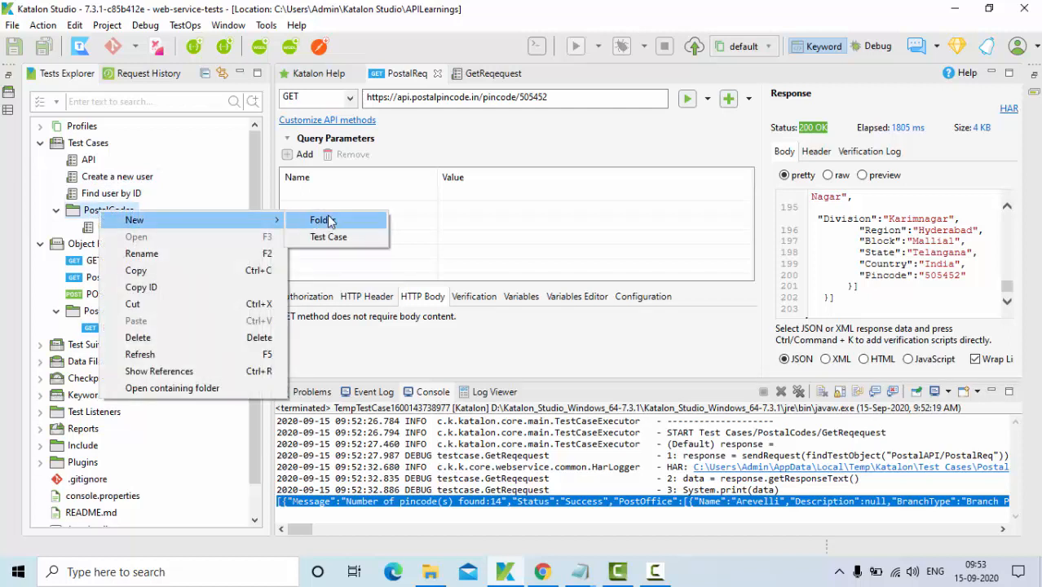
{"action": "left_click", "coordinate": [329, 236]}
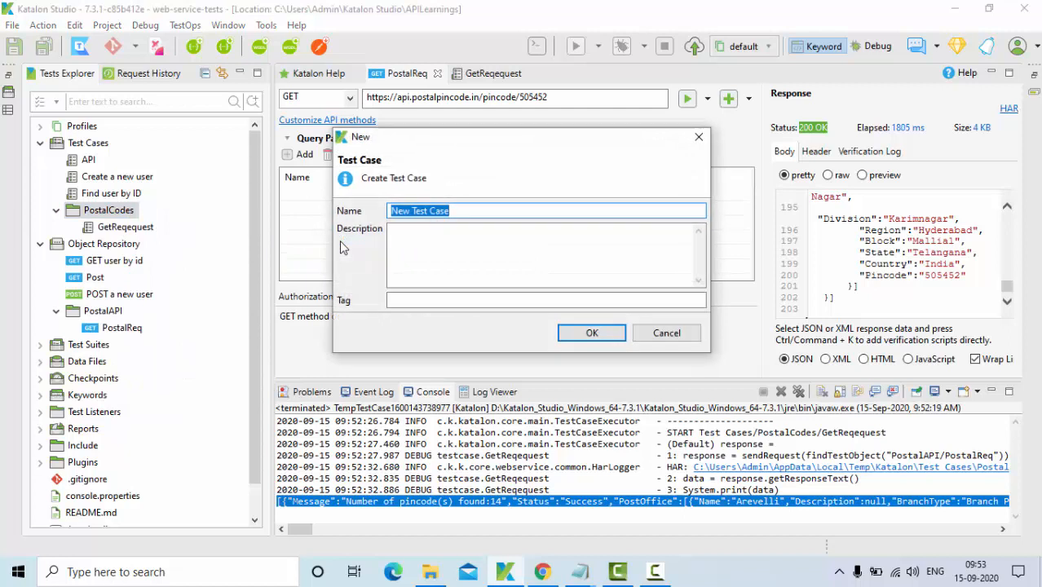
{"action": "type", "text": "ResponsePri"}
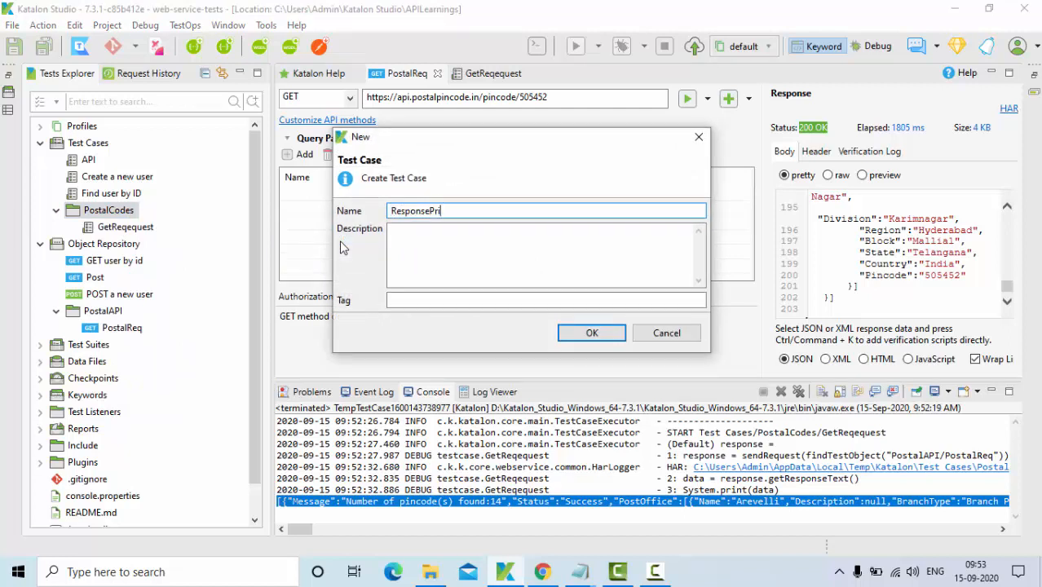
{"action": "left_click", "coordinate": [591, 333]}
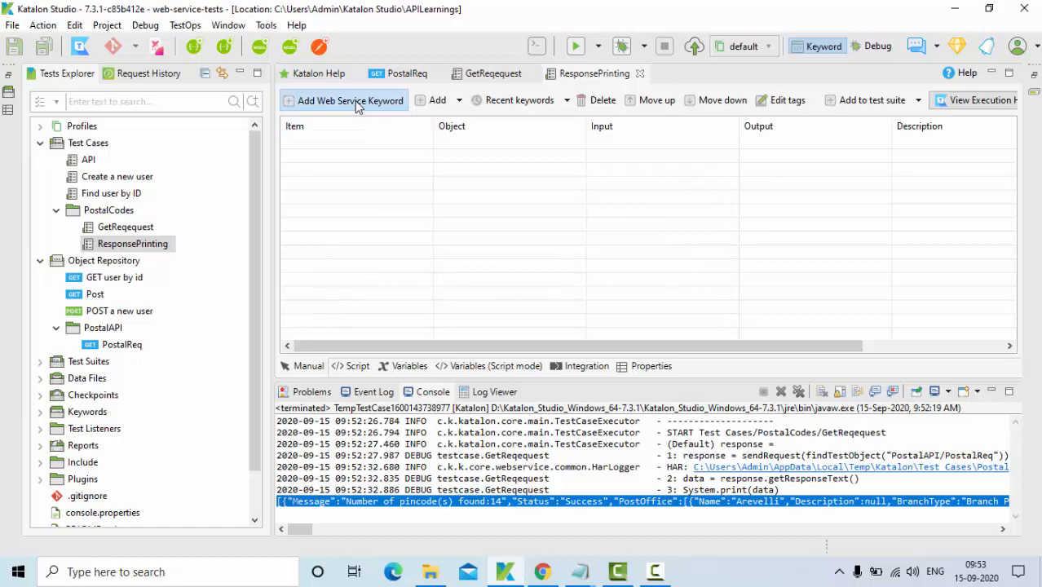
Add a Send Request step using PostalReq from PostalAPI, output stored as response
{"action": "left_click", "coordinate": [343, 99]}
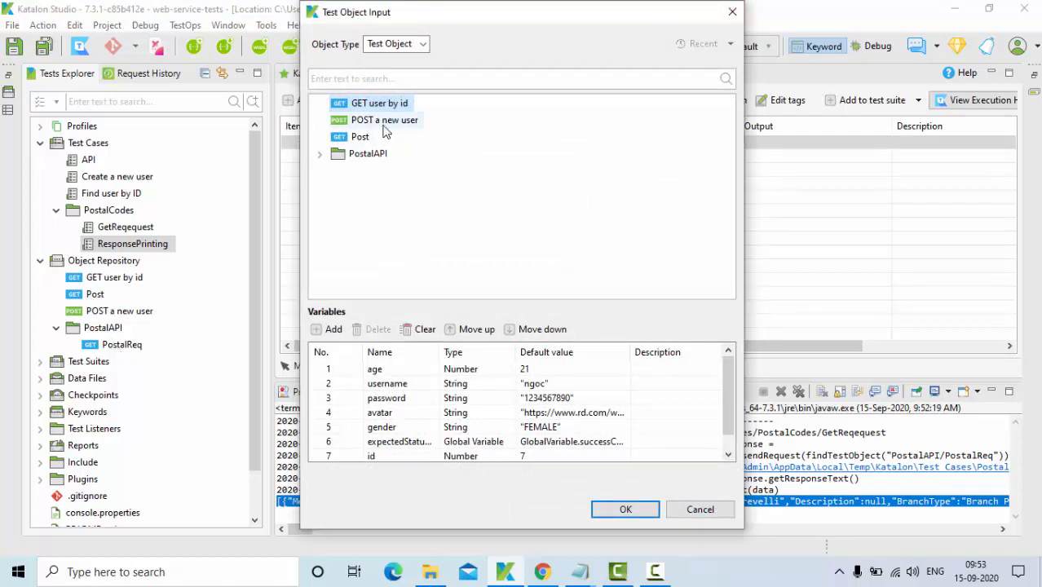
{"action": "left_click", "coordinate": [320, 153]}
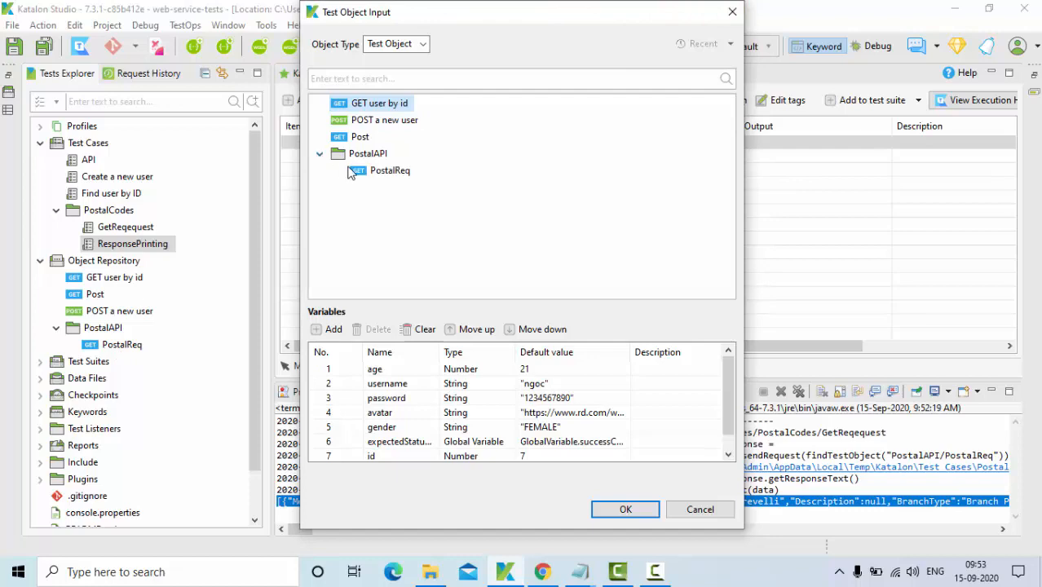
{"action": "left_click", "coordinate": [389, 171]}
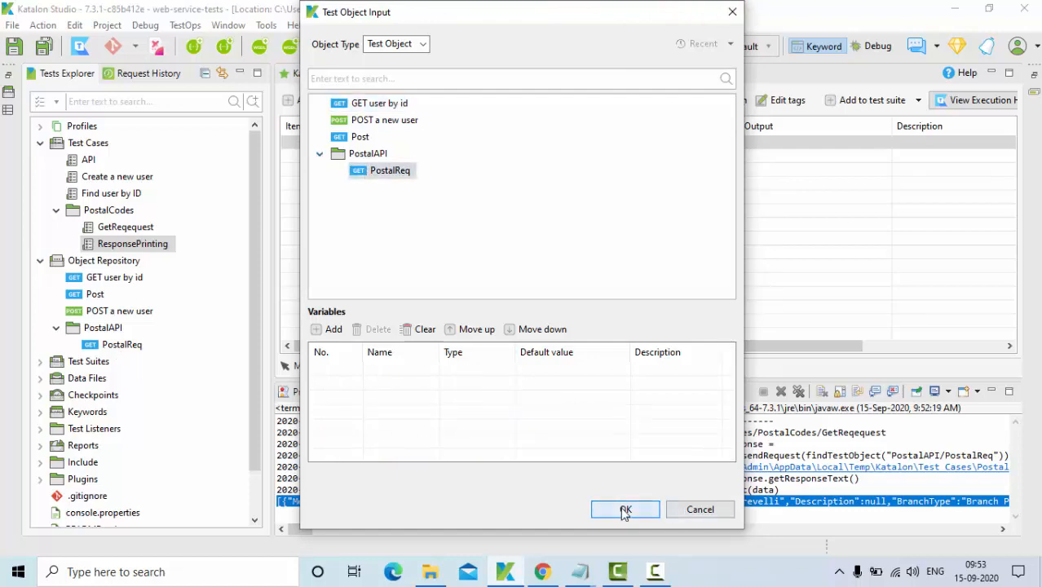
{"action": "left_click", "coordinate": [624, 509]}
{"action": "type", "text": "response"}
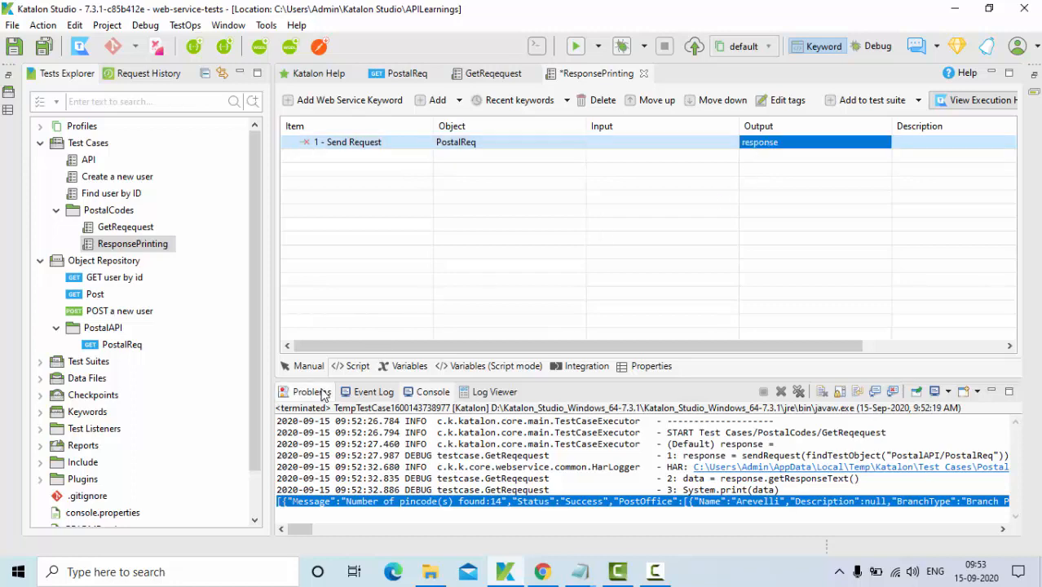
In the Script view, add System.out.println(response) after the send request line
{"action": "left_click", "coordinate": [356, 365]}
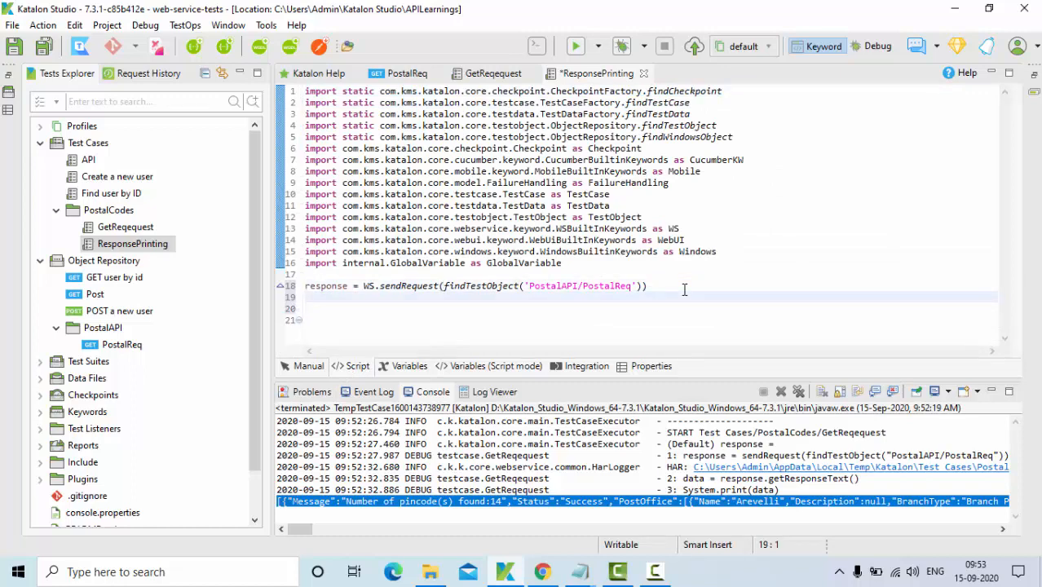
{"action": "type", "text": "System.ou"}
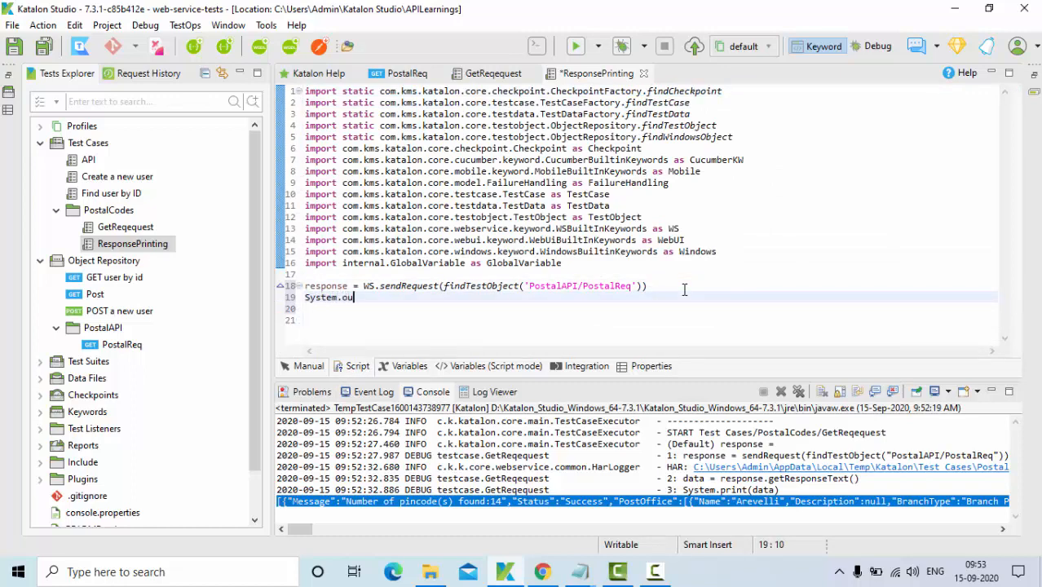
{"action": "type", "text": "t"}
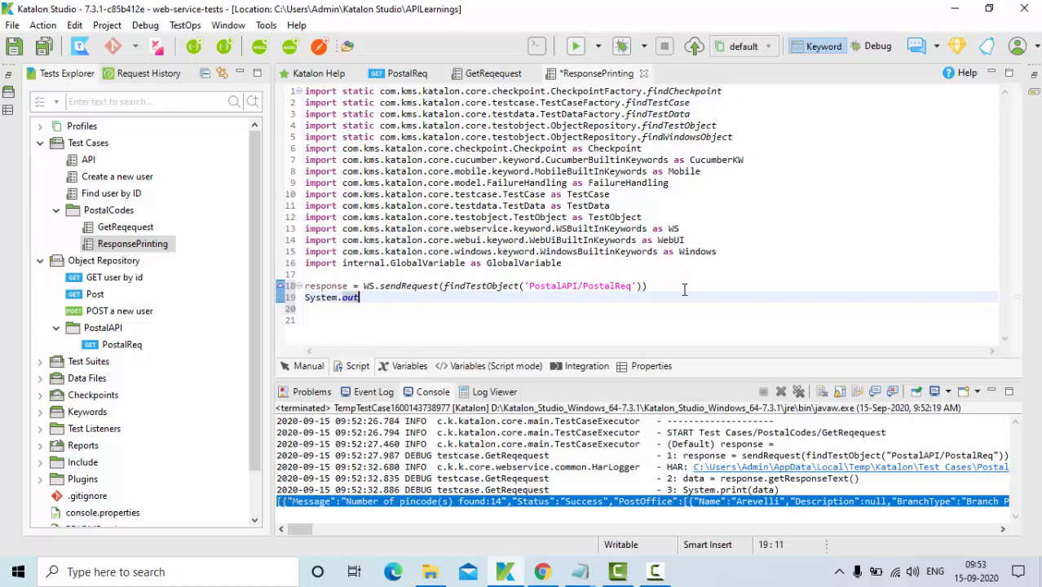
{"action": "type", "text": ".println"}
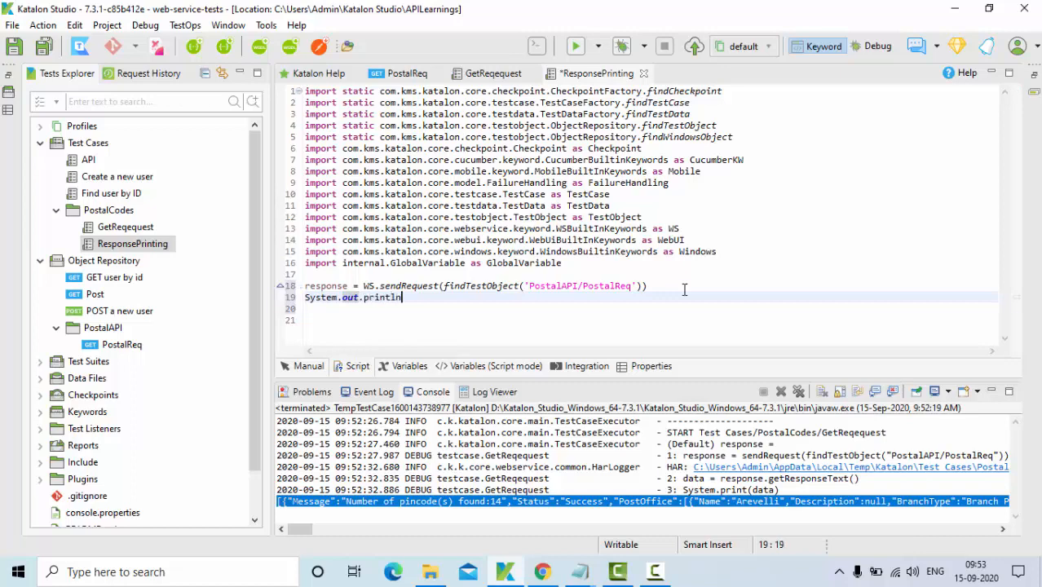
{"action": "type", "text": "()"}
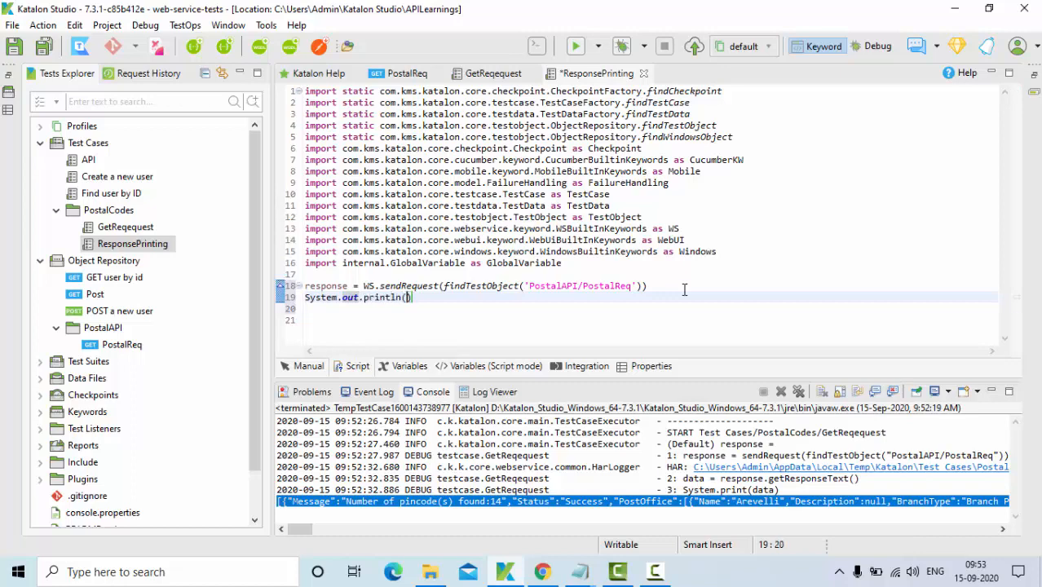
{"action": "type", "text": "response"}
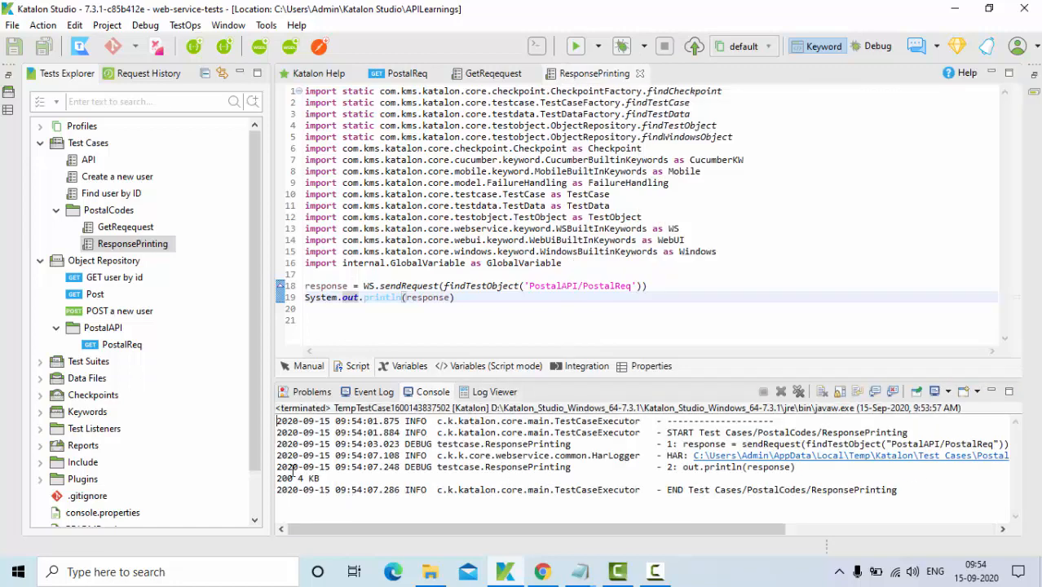
{"action": "left_click", "coordinate": [494, 391]}
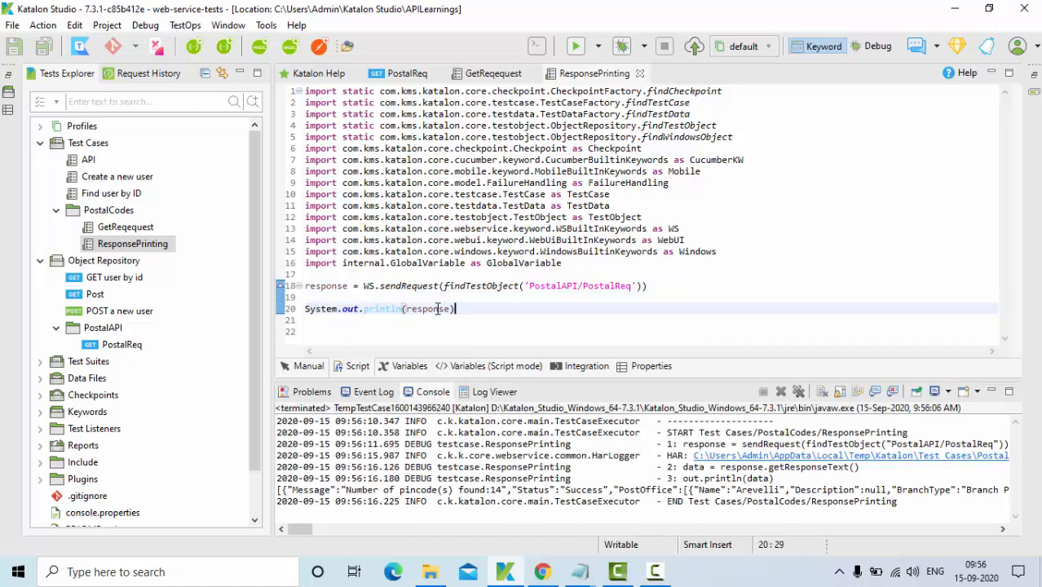
Add data = response.getResponseText() on line 19 and print data instead of response
{"action": "double_click", "coordinate": [427, 309]}
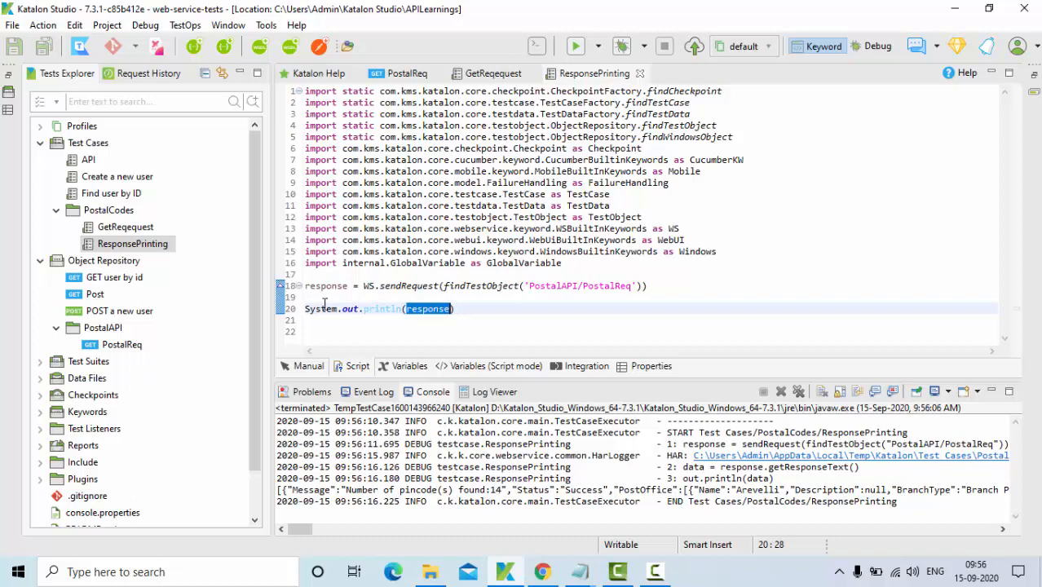
{"action": "left_click", "coordinate": [307, 297]}
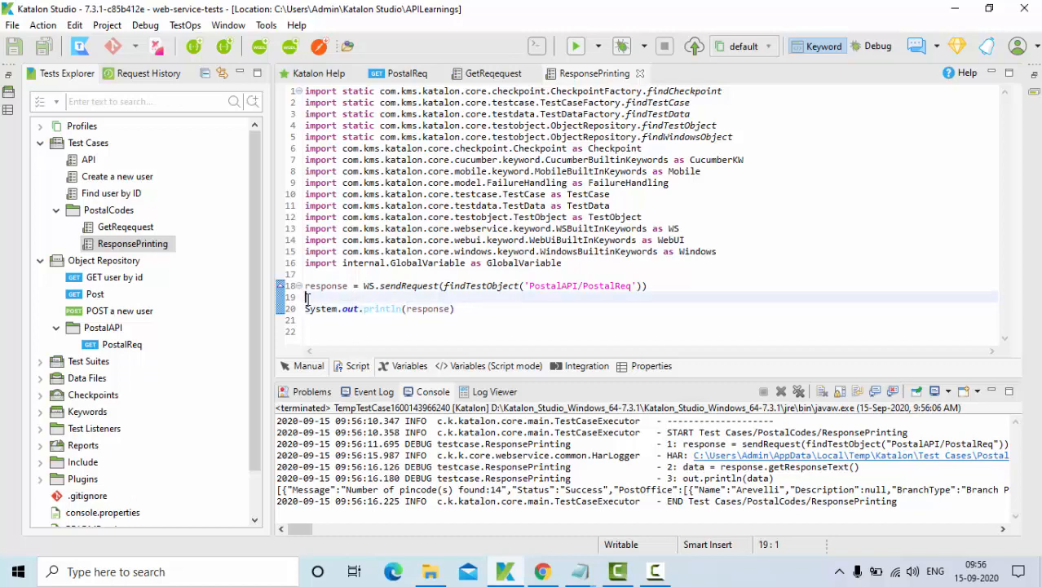
{"action": "type", "text": "response.g"}
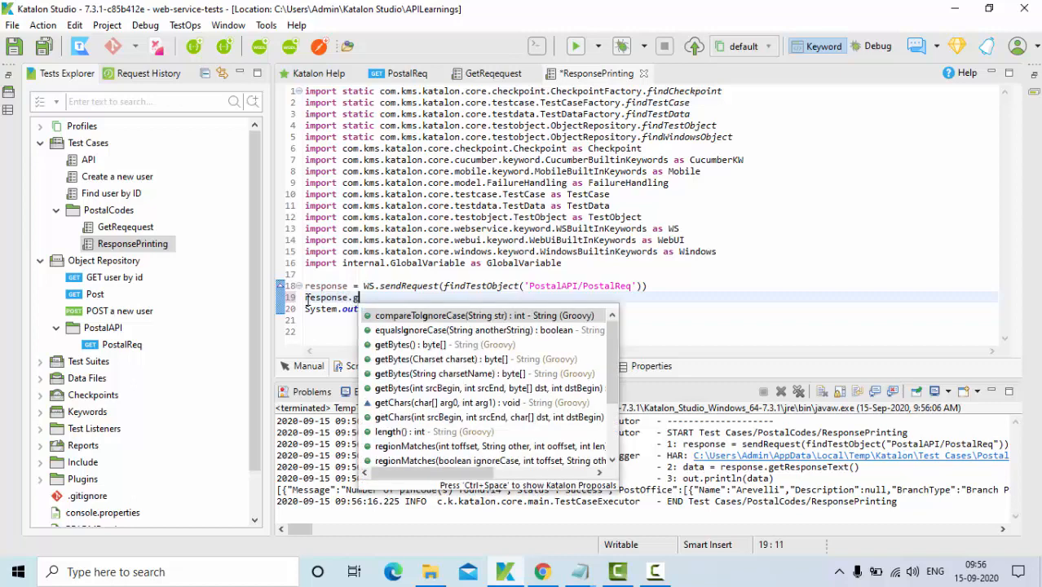
{"action": "type", "text": "et"}
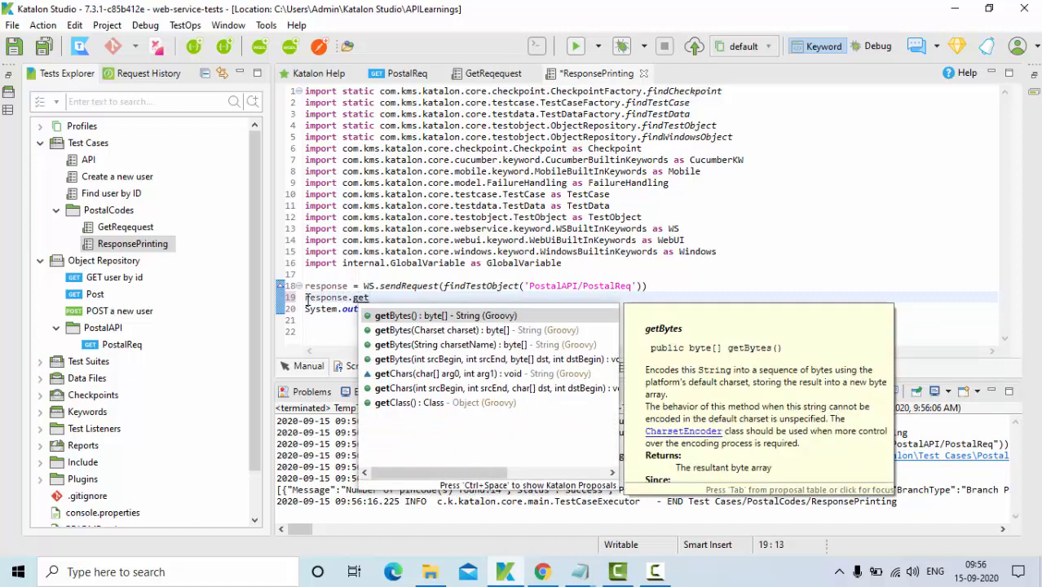
{"action": "type", "text": "ResponseText("}
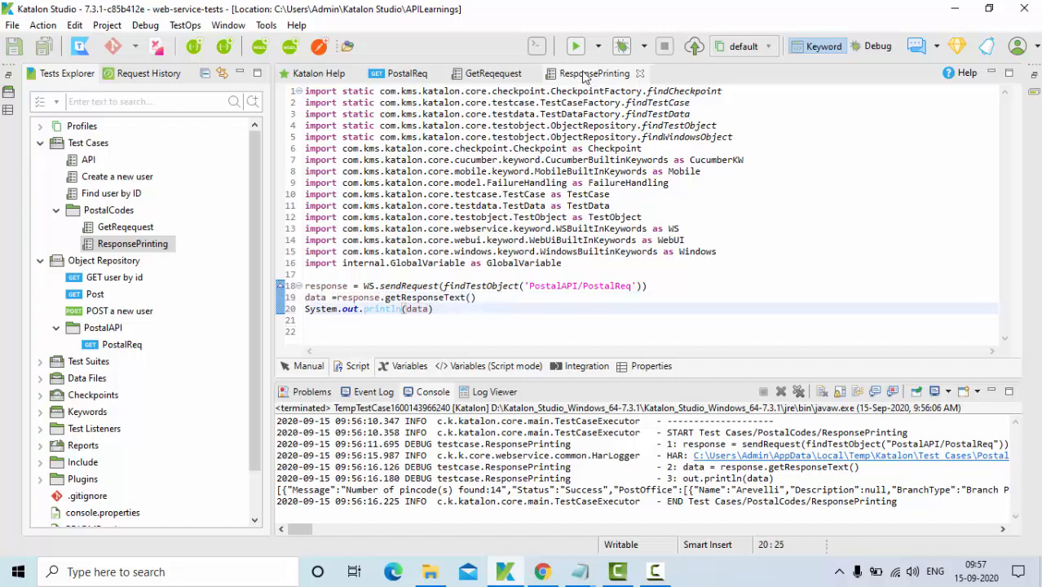
Run ResponsePrinting to print the pincode JSON from data in the console
{"action": "left_click", "coordinate": [575, 45]}
{"action": "type", "text": "notepad"}
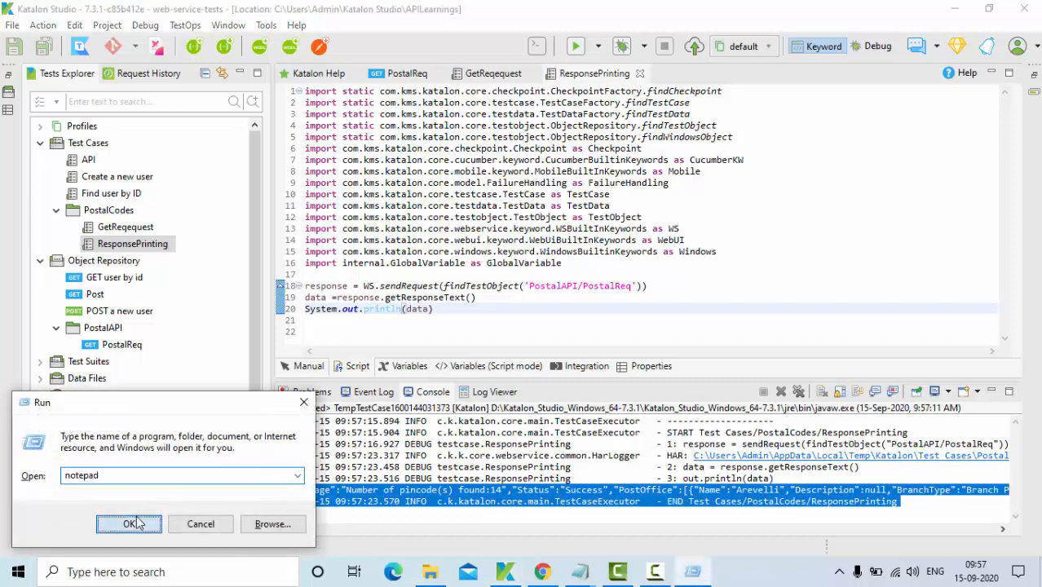
Launch Notepad to view the pasted JSON output, then close it without saving
{"action": "left_click", "coordinate": [131, 523]}
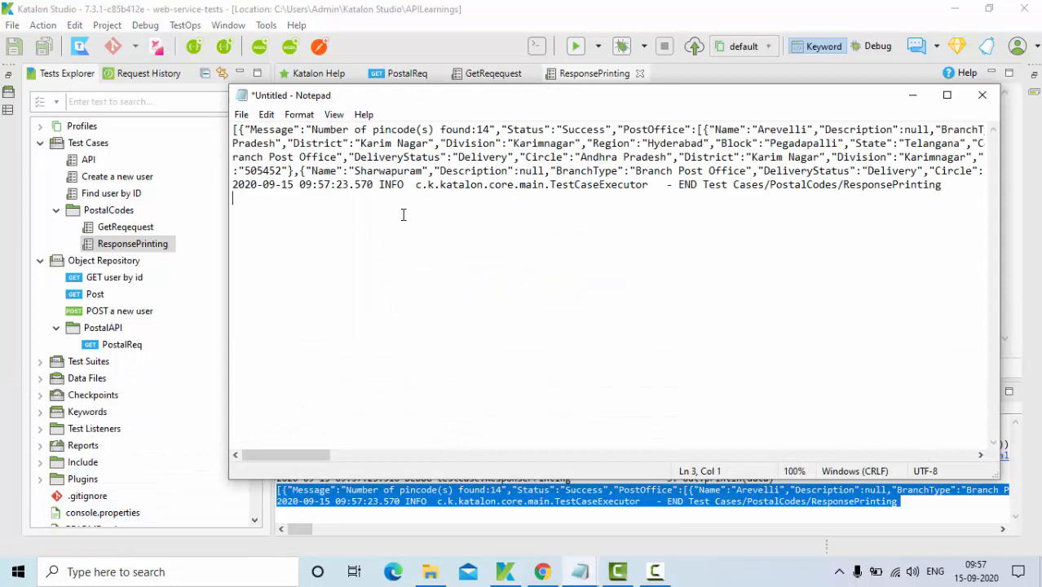
{"action": "mouse_move", "coordinate": [997, 130]}
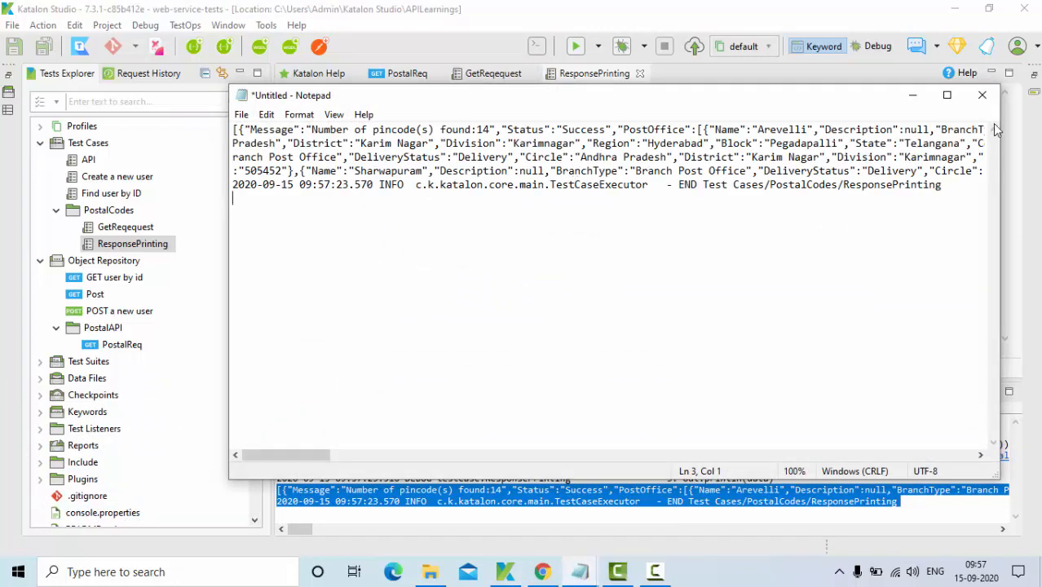
{"action": "left_click", "coordinate": [982, 94]}
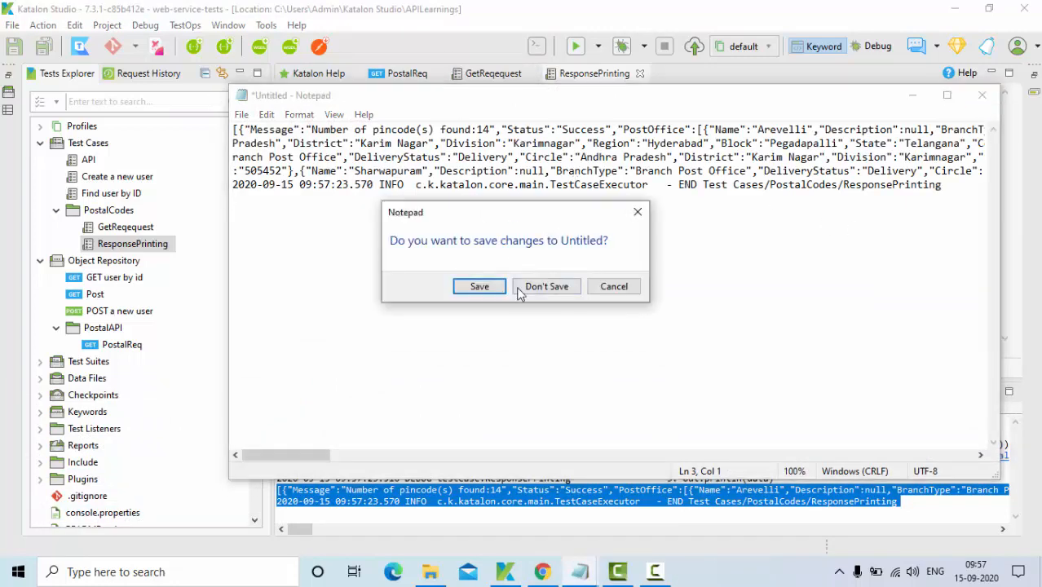
{"action": "left_click", "coordinate": [546, 286]}
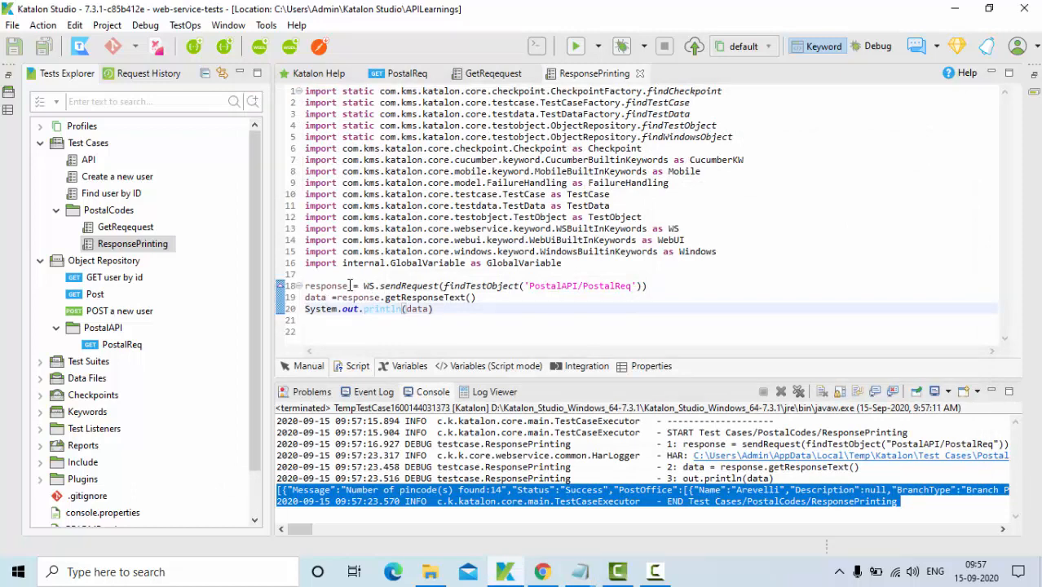
{"action": "double_click", "coordinate": [409, 286]}
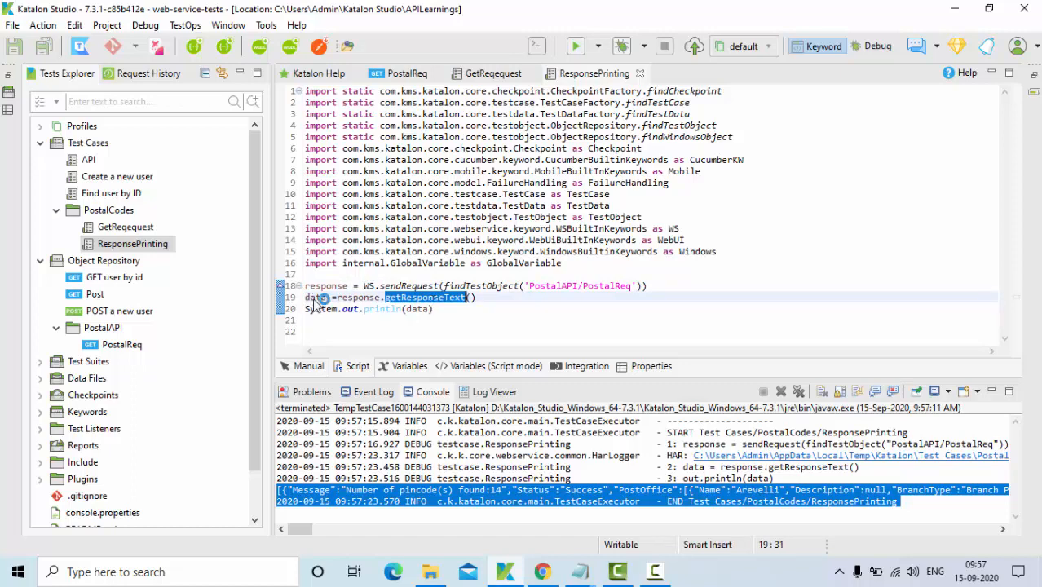
{"action": "double_click", "coordinate": [316, 296]}
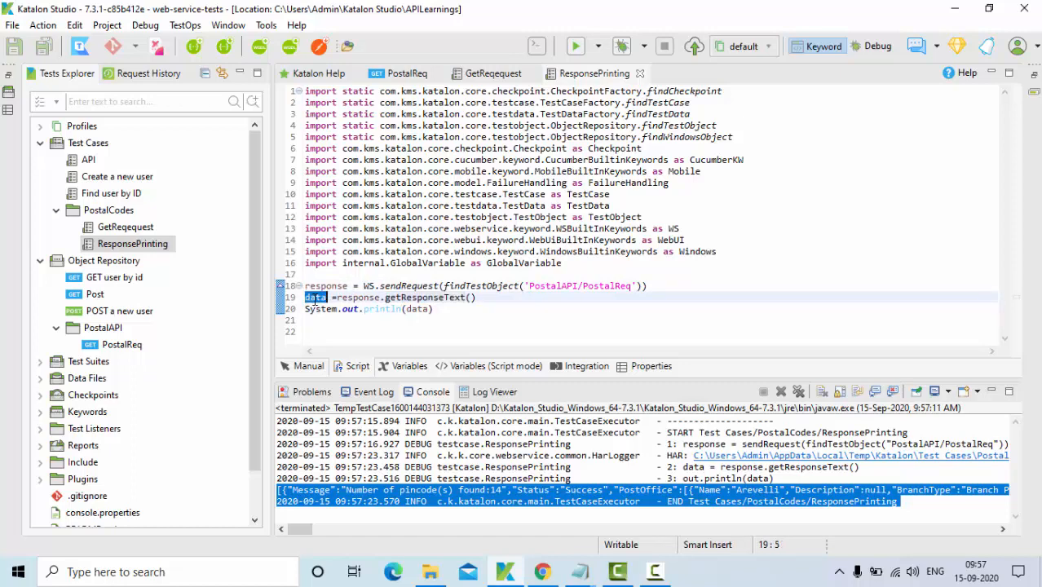